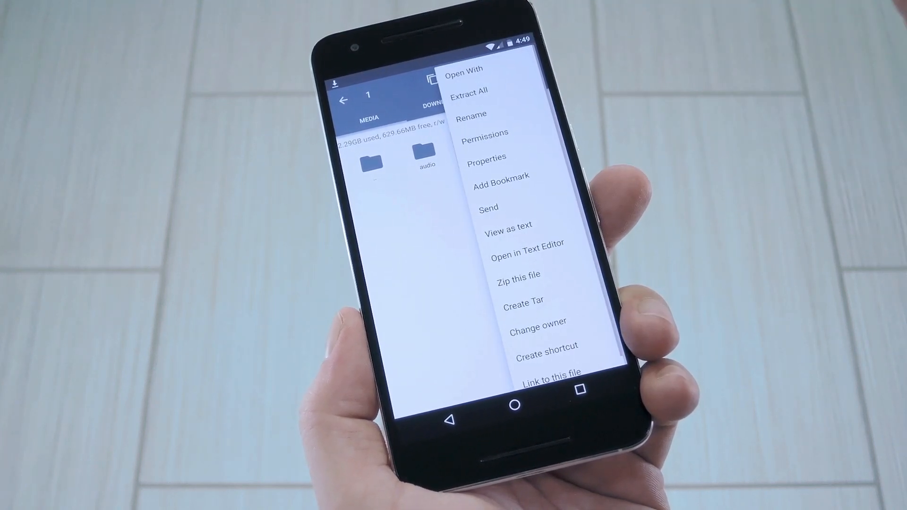
Rename the original bootanimation.zip in /system/media to bootanimation.zip.bak.
{"action": "left_click", "coordinate": [471, 114]}
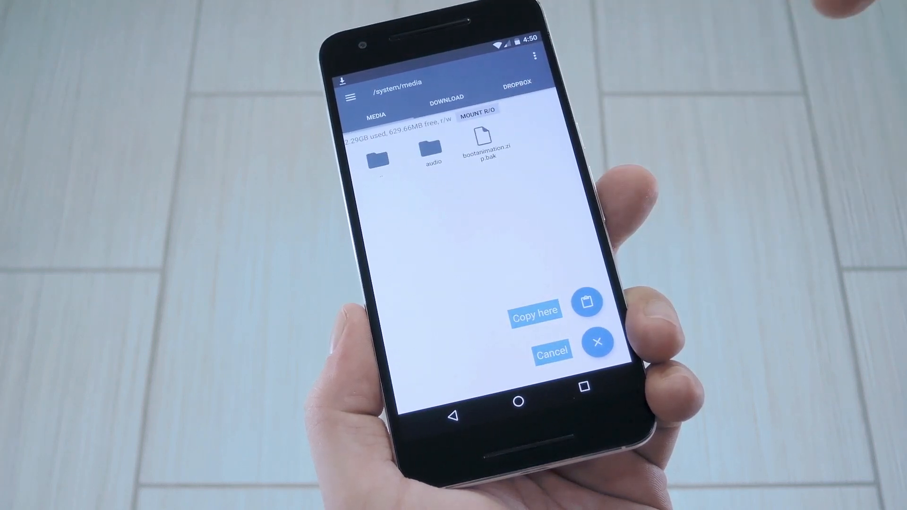
Paste the copied new bootanimation.zip into /system/media.
{"action": "left_click", "coordinate": [535, 310]}
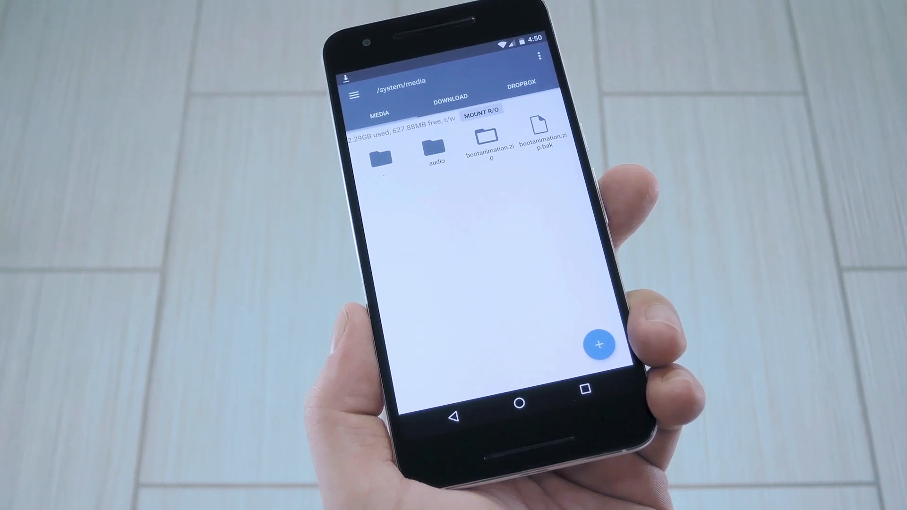
Give the new bootanimation.zip owner write access, making it rw-r--r-- (0644).
{"action": "left_click", "coordinate": [487, 148]}
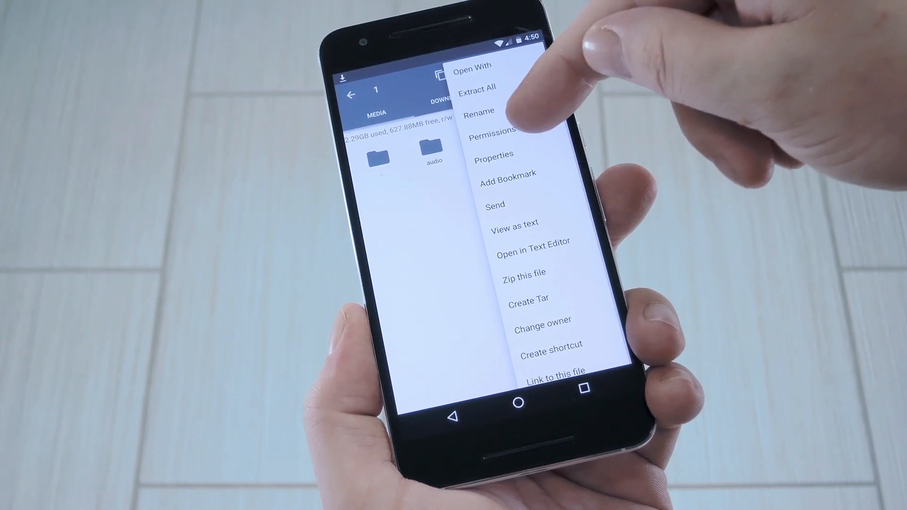
{"action": "left_click", "coordinate": [492, 129]}
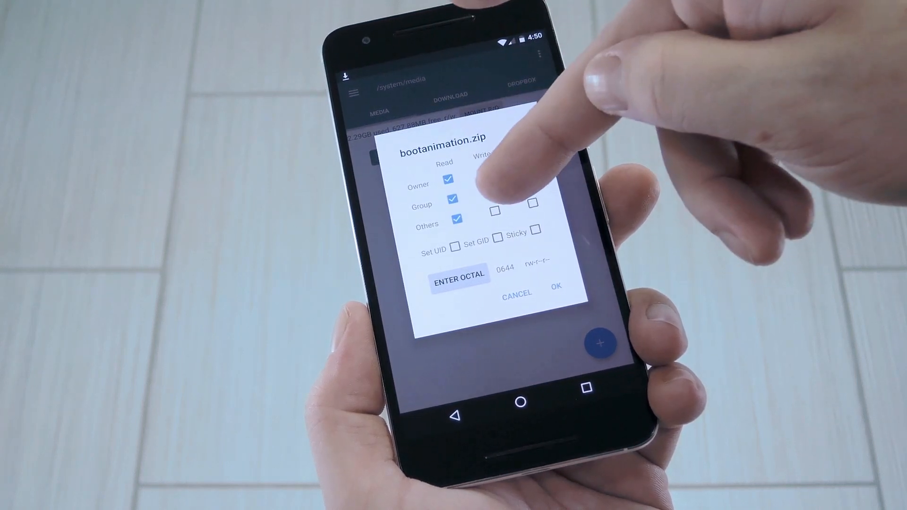
{"action": "left_click", "coordinate": [480, 168]}
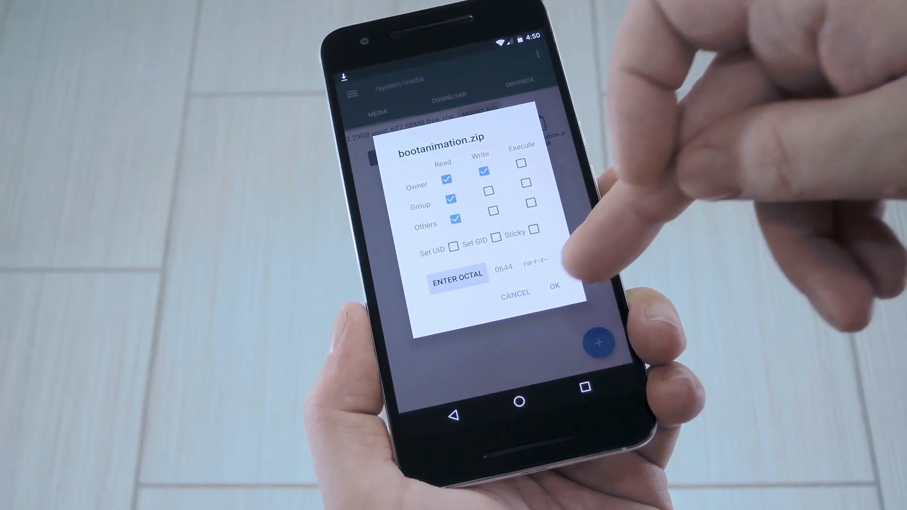
{"action": "left_click", "coordinate": [554, 286]}
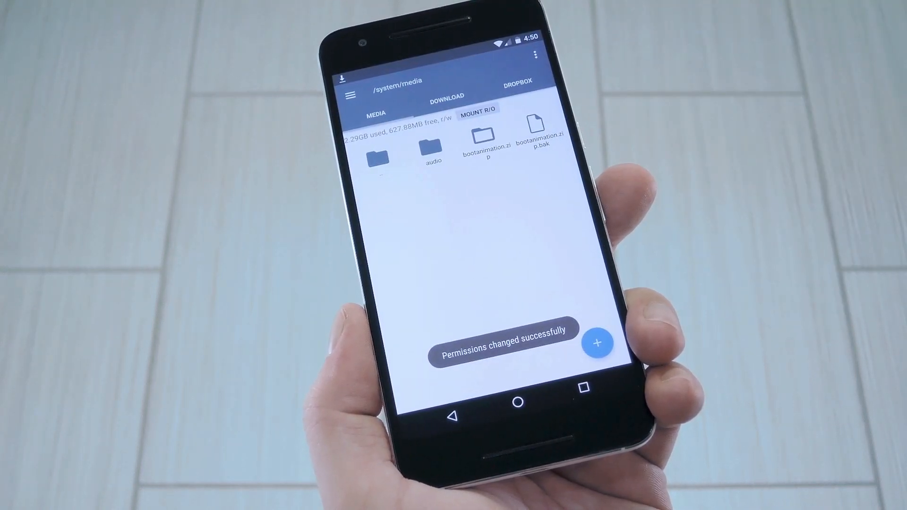